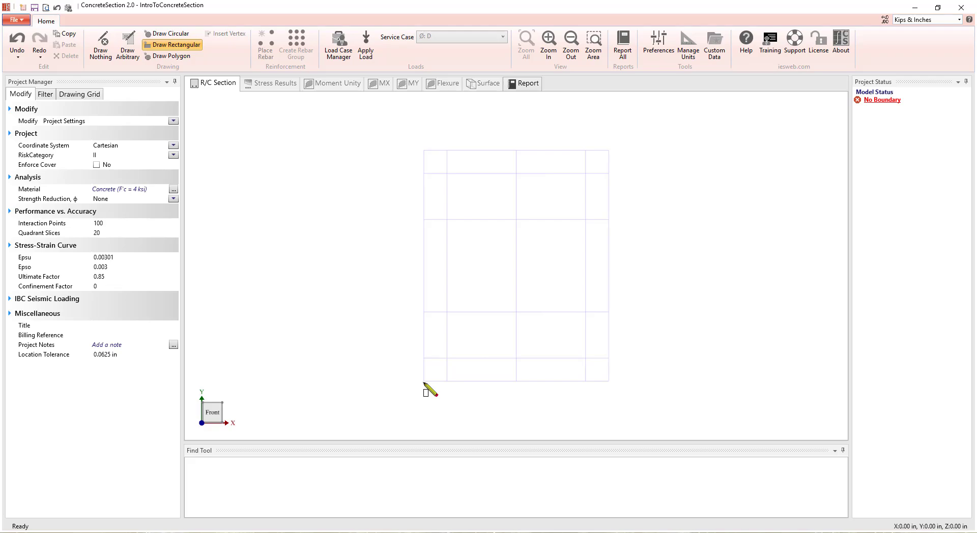
- Draw a 16 x 20 in rectangular concrete boundary on the grid (320 in² gross area)
{"action": "left_click_drag", "start_coordinate": [427, 389], "coordinate": [602, 174]}
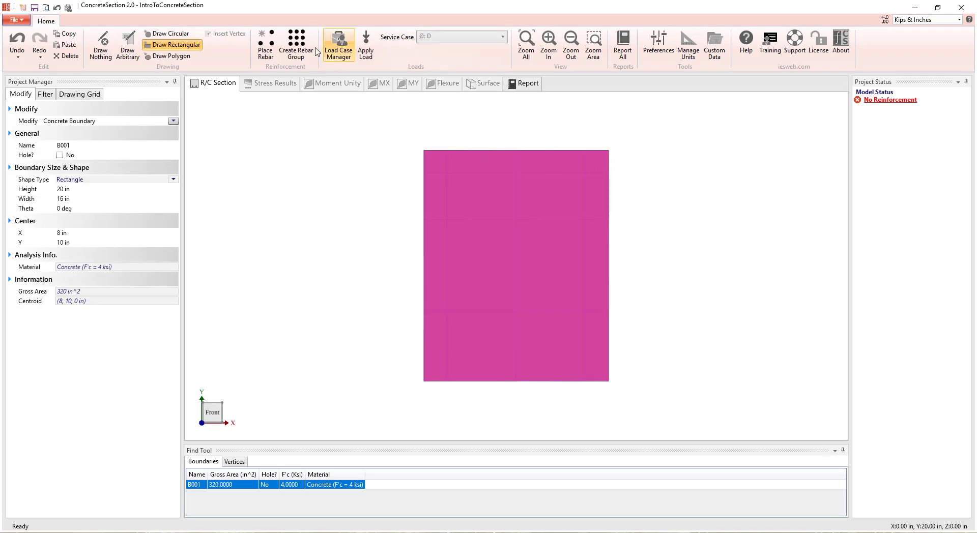
- Generate a #6 rebar group around the faces, copy the side bars in Y for ten bars at 5 ksi, and show the Moment-X diagram
{"action": "left_click", "coordinate": [296, 45]}
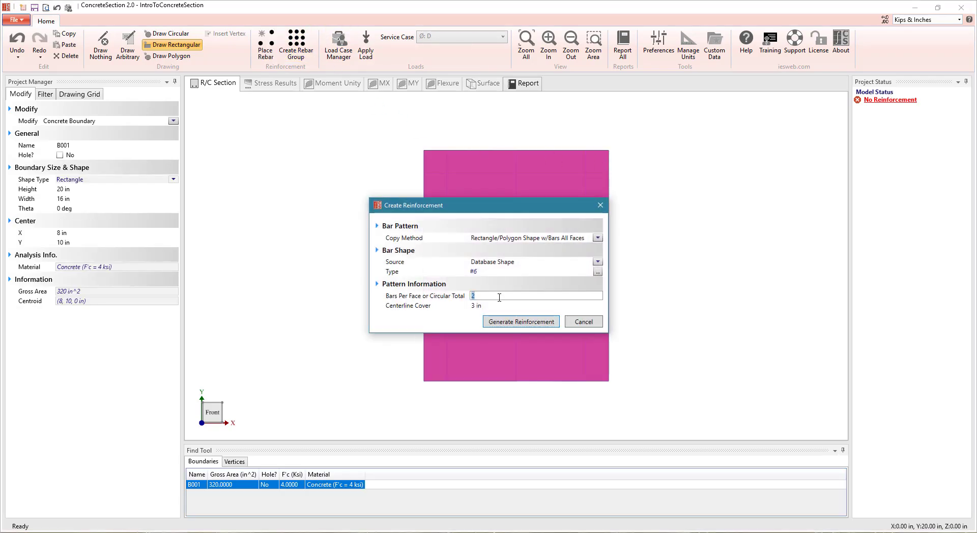
{"action": "left_click", "coordinate": [520, 322]}
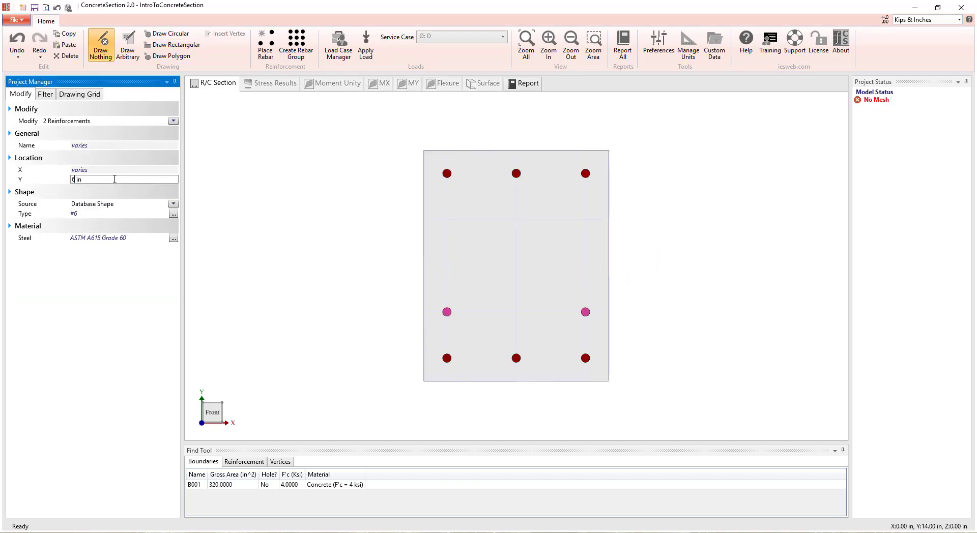
{"action": "left_click", "coordinate": [65, 32]}
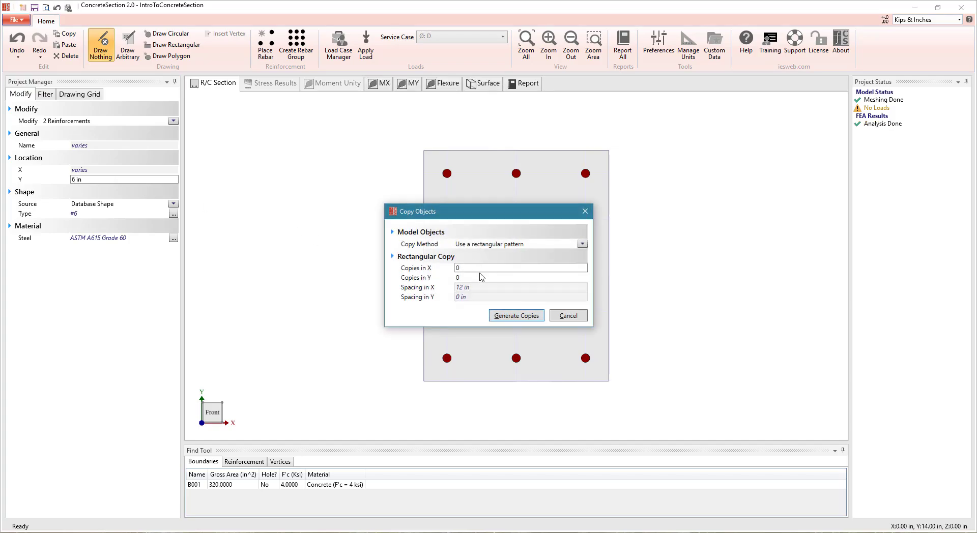
{"action": "type", "text": "1"}
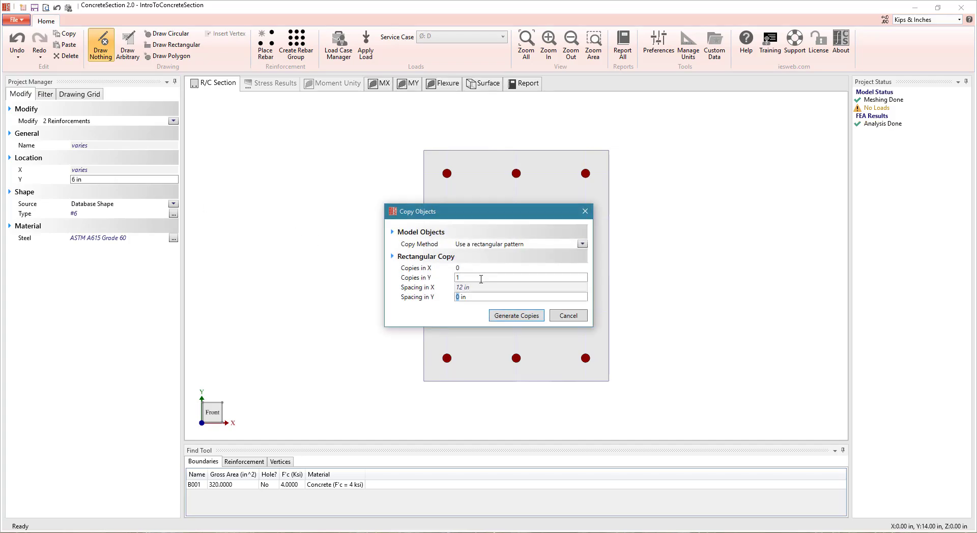
{"action": "left_click", "coordinate": [515, 316]}
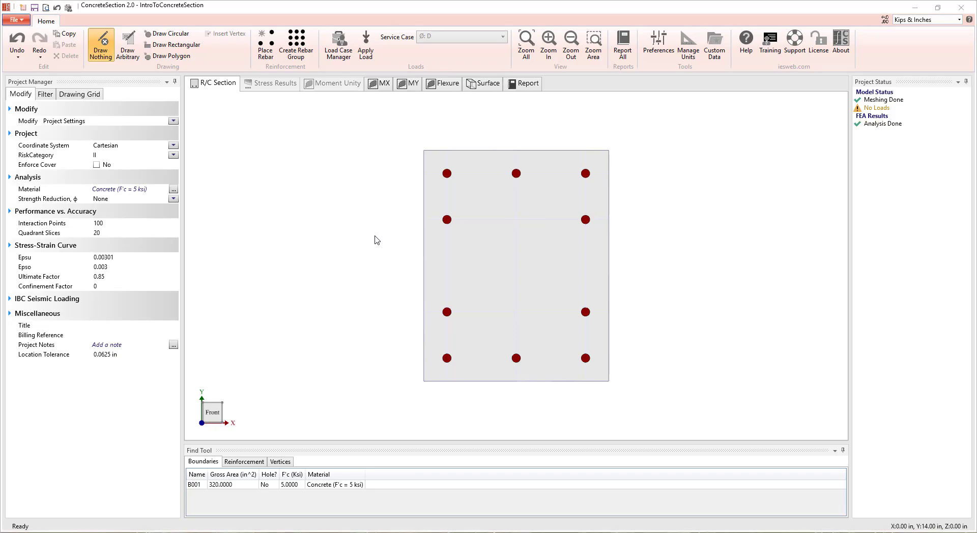
{"action": "mouse_move", "coordinate": [376, 235]}
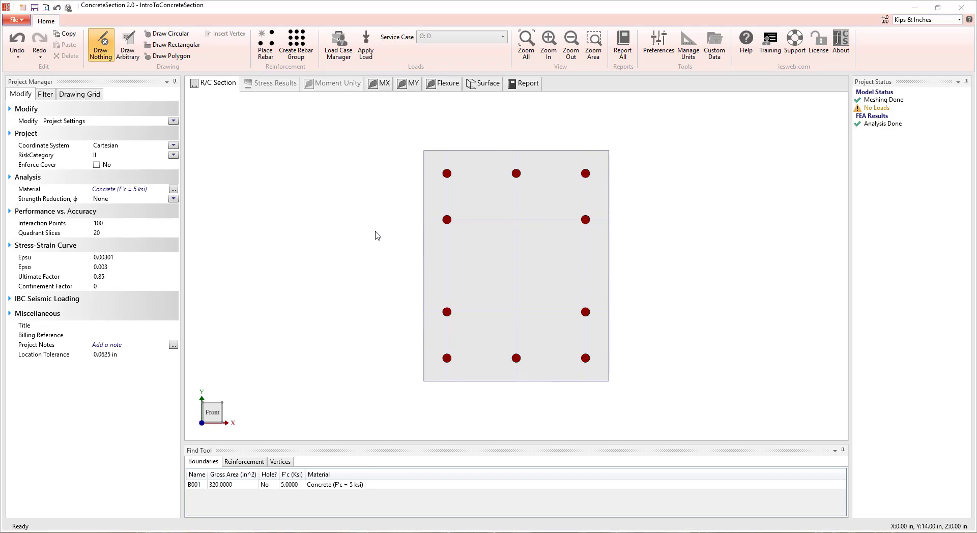
{"action": "left_click", "coordinate": [379, 82]}
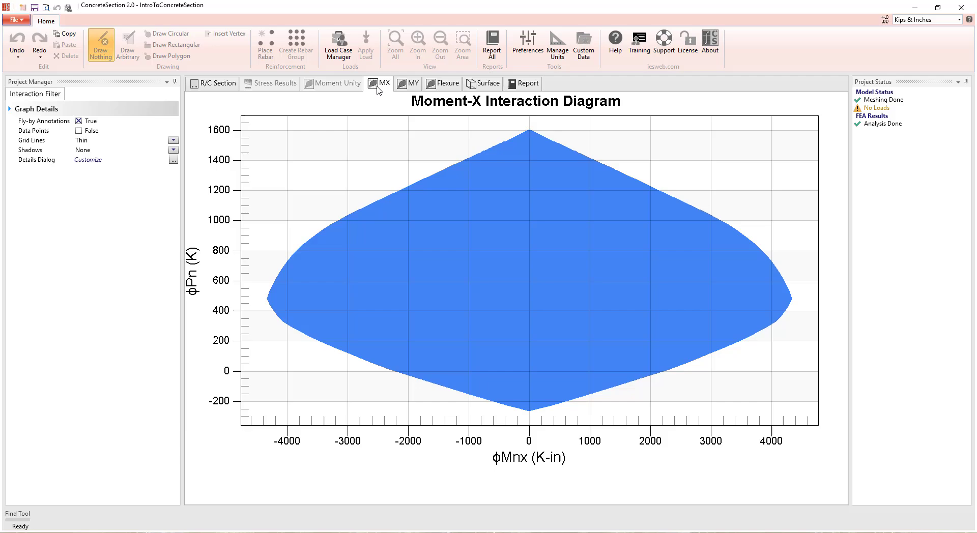
- View the Moment-Y diagram and 3D interaction surface, then return to the R/C Section drawing
{"action": "left_click", "coordinate": [413, 82]}
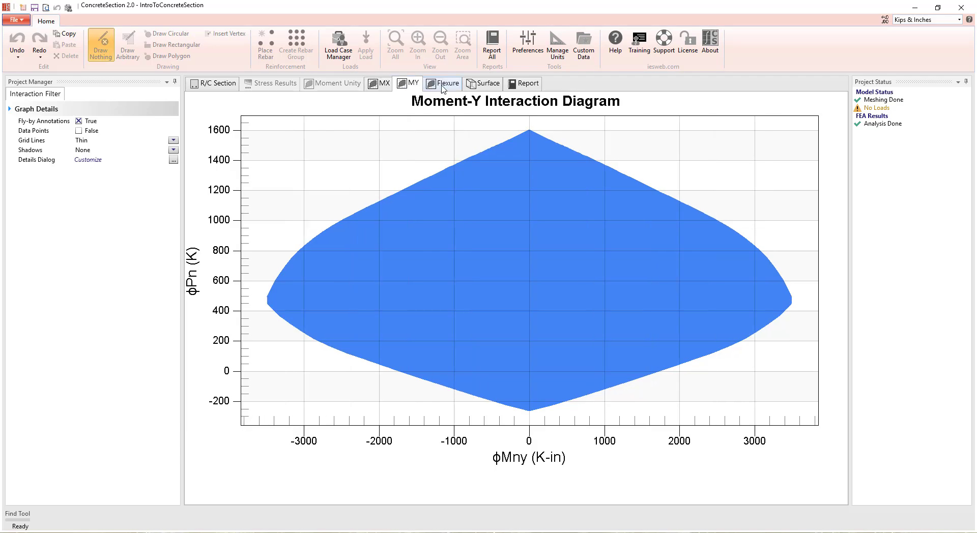
{"action": "left_click", "coordinate": [487, 83]}
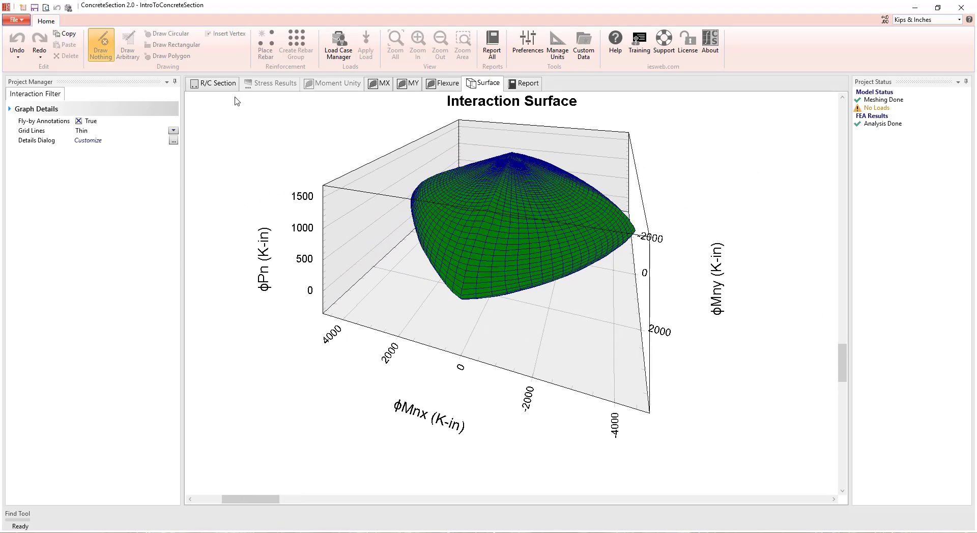
{"action": "left_click", "coordinate": [213, 82]}
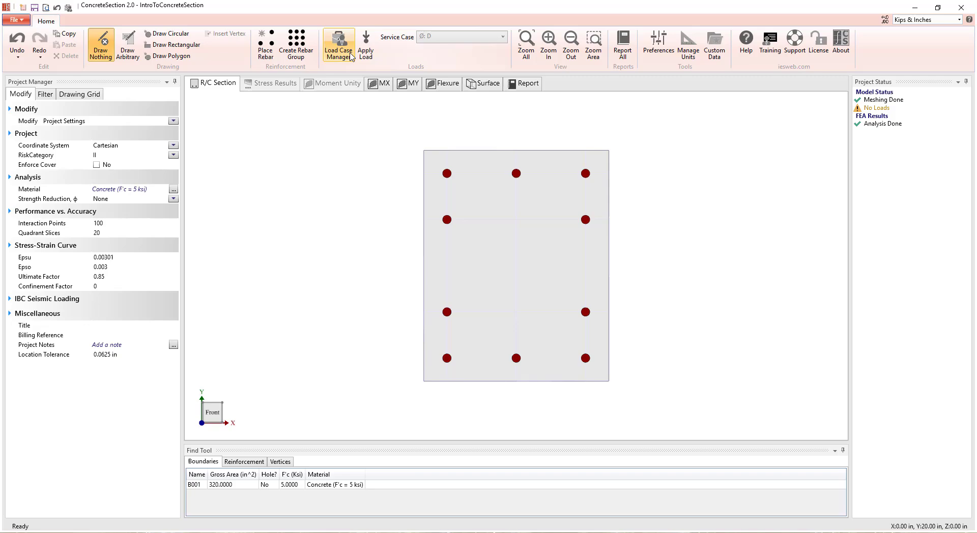
- In Load Case Manager add service loads, ACI 318 strength reduction and ASCE 7-16 LRFD combinations
{"action": "left_click", "coordinate": [338, 45]}
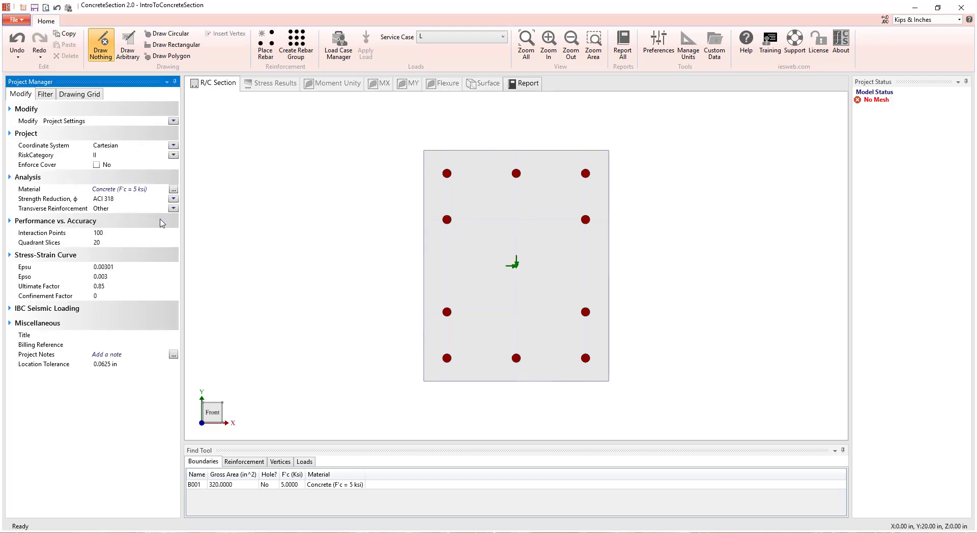
{"action": "left_click", "coordinate": [338, 45]}
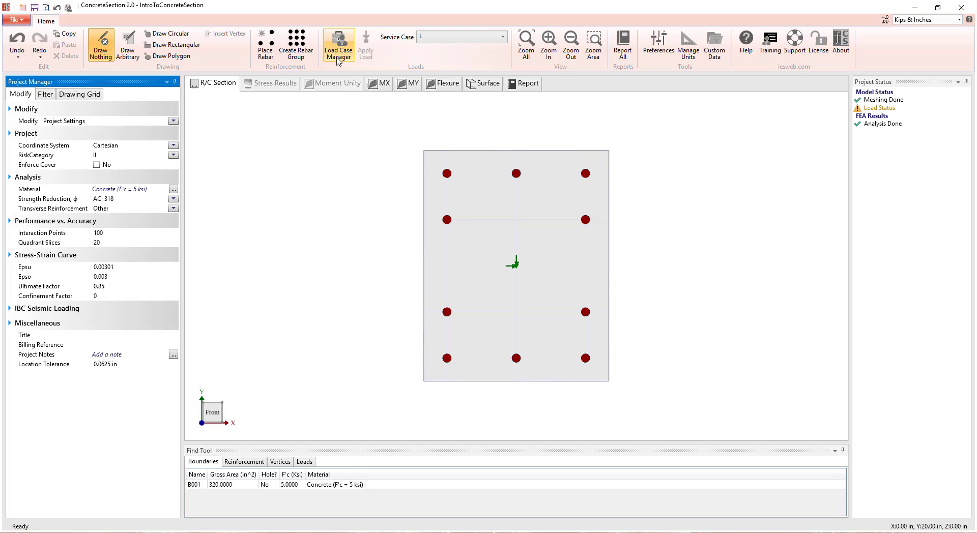
{"action": "left_click", "coordinate": [338, 45]}
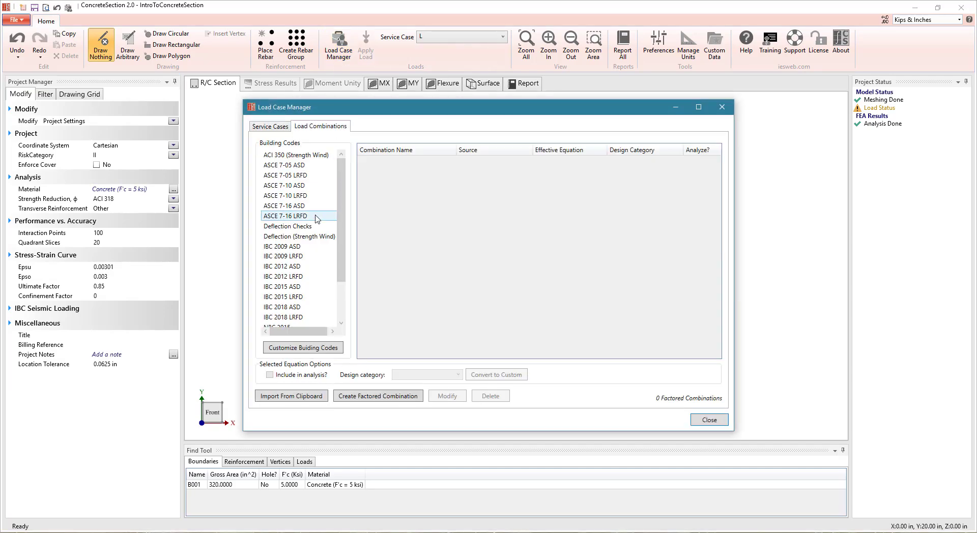
{"action": "left_click", "coordinate": [709, 419]}
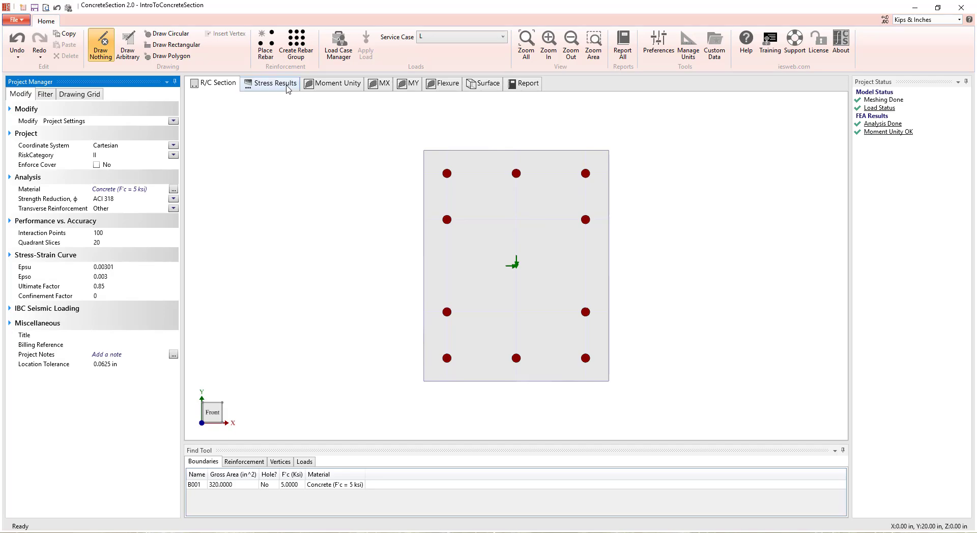
- Show stress results for case 2 (1.2D+1.6L+0.5Lr), then the moment unity check at P = 308 K
{"action": "left_click", "coordinate": [274, 82]}
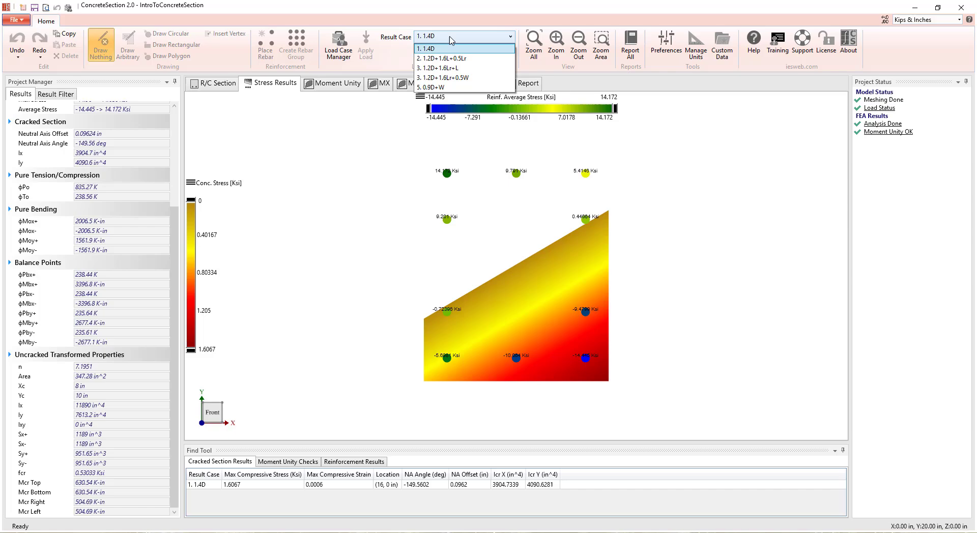
{"action": "mouse_move", "coordinate": [458, 68]}
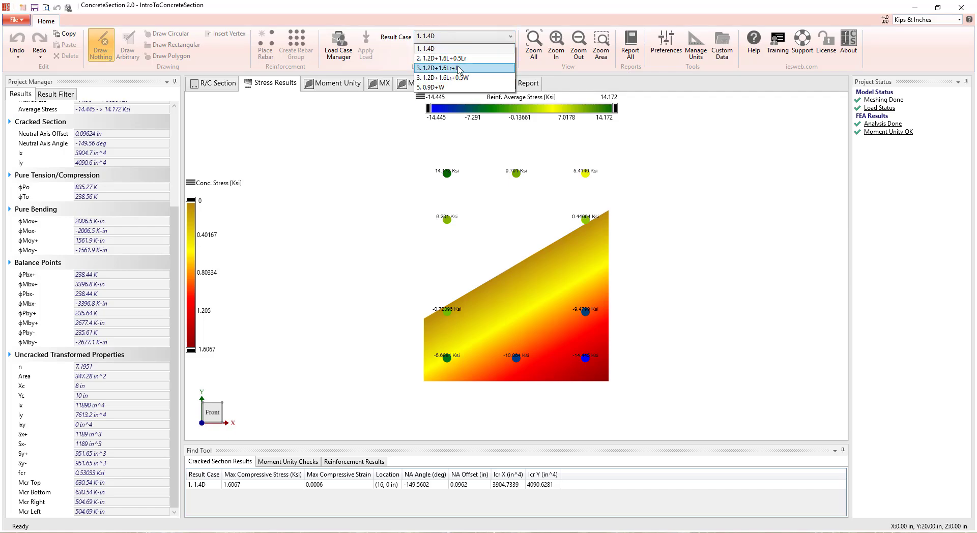
{"action": "left_click", "coordinate": [464, 58]}
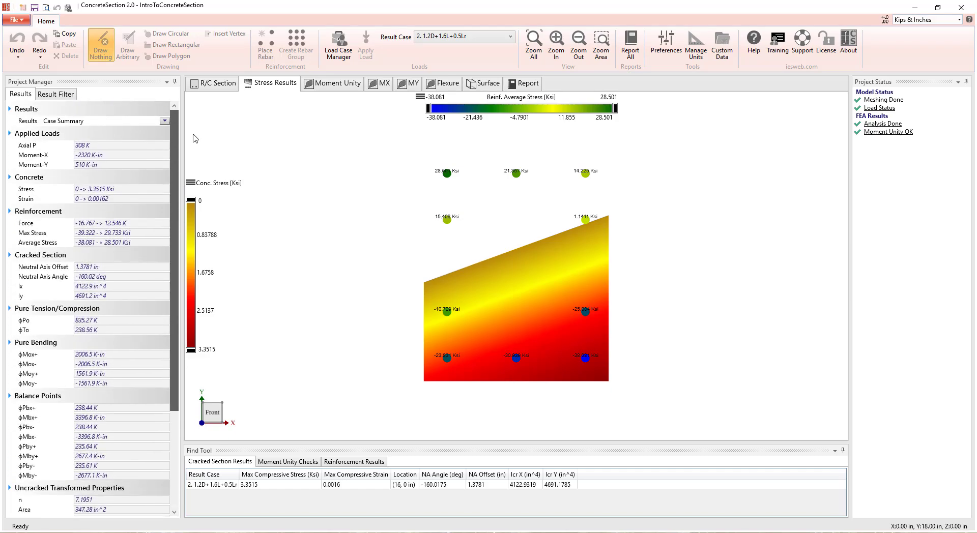
{"action": "scroll", "scroll_direction": "down", "scroll_amount": 3}
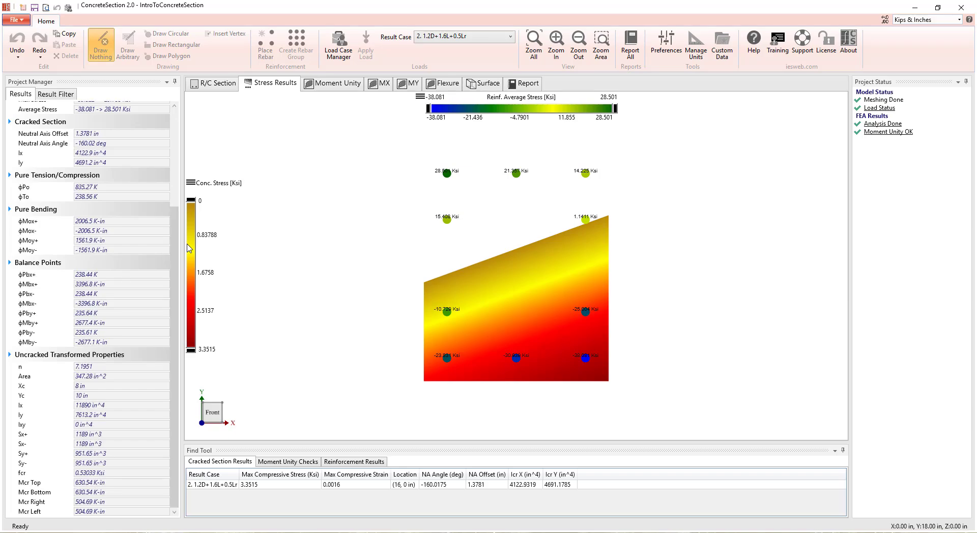
{"action": "mouse_move", "coordinate": [331, 114]}
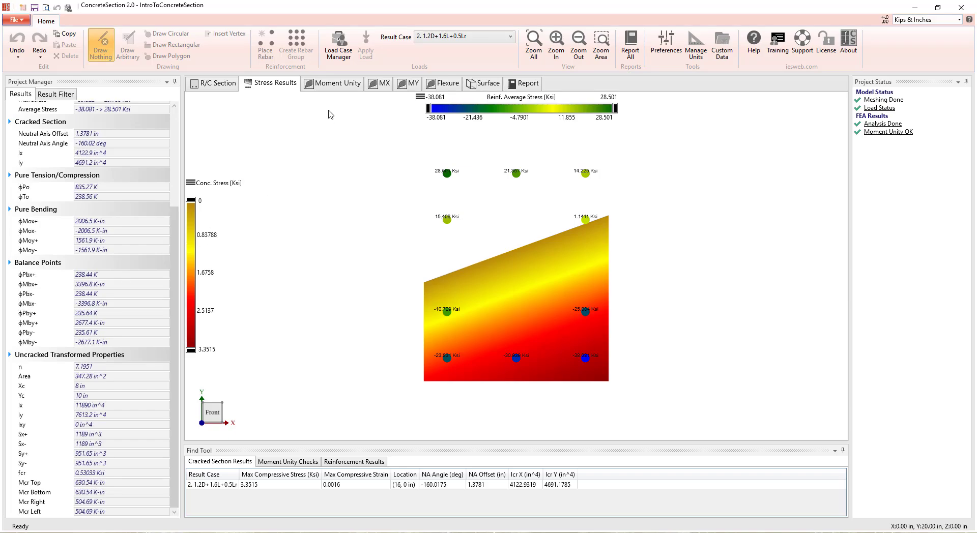
{"action": "left_click", "coordinate": [337, 82]}
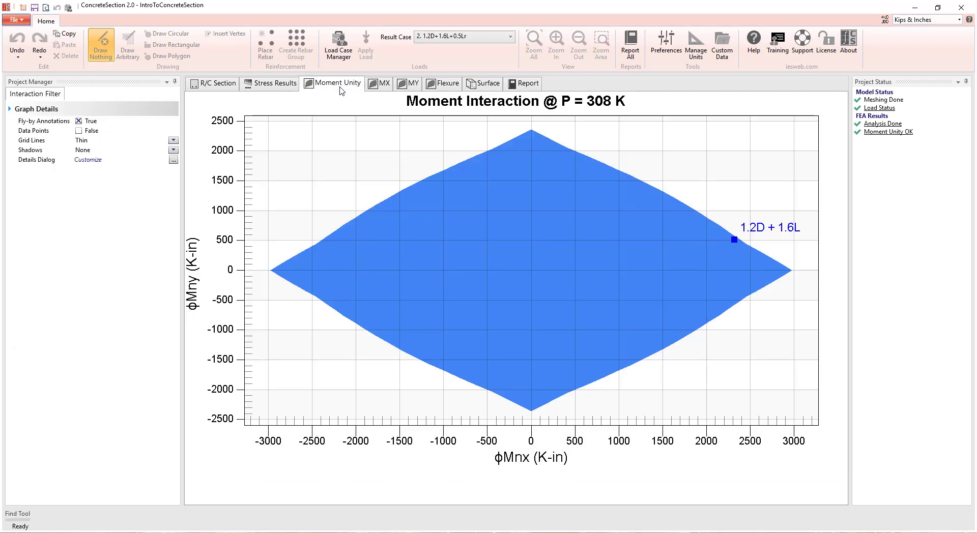
- View load points on the Moment-X and Moment-Y diagrams, then bring up the project report
{"action": "left_click", "coordinate": [379, 83]}
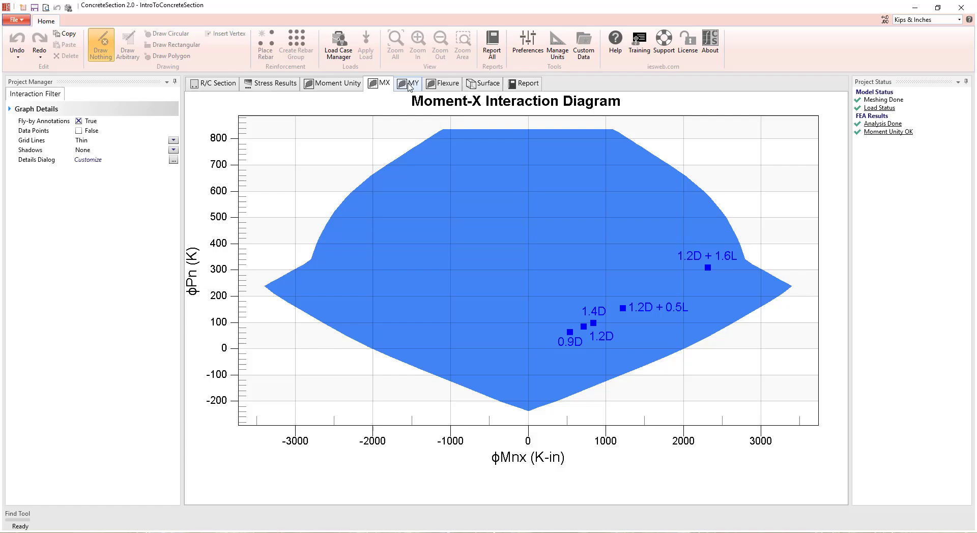
{"action": "left_click", "coordinate": [410, 82]}
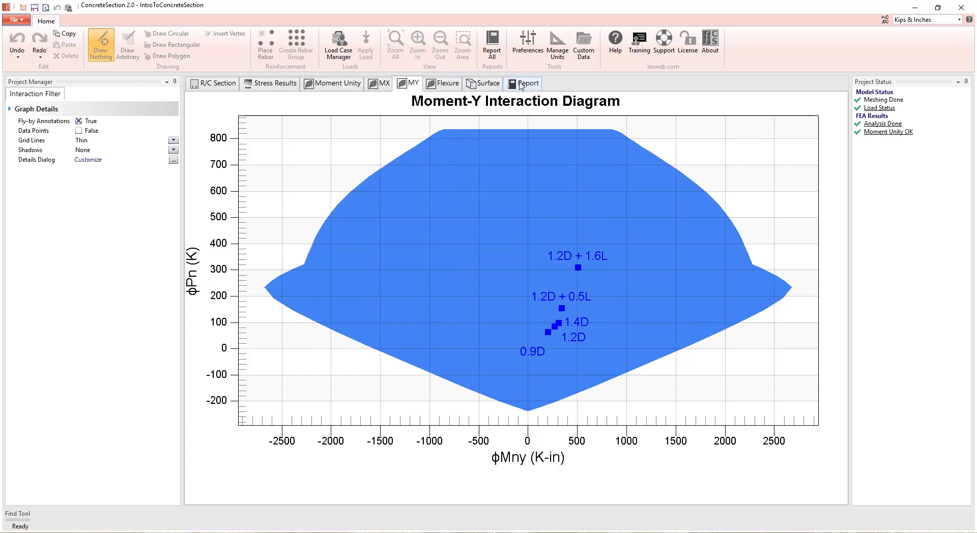
{"action": "left_click", "coordinate": [528, 83]}
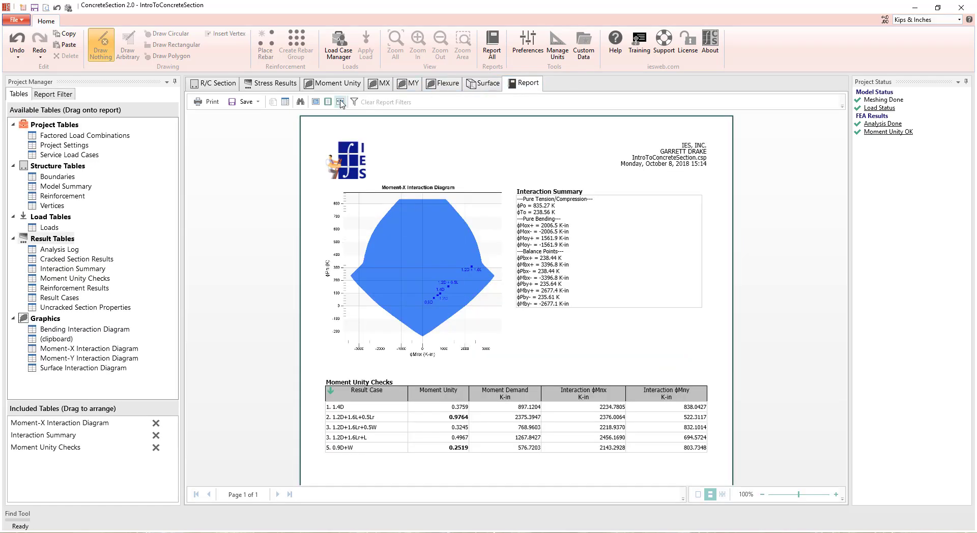
- Zoom the report to whole-page view, fitting it to one page at 65%
{"action": "left_click", "coordinate": [329, 102]}
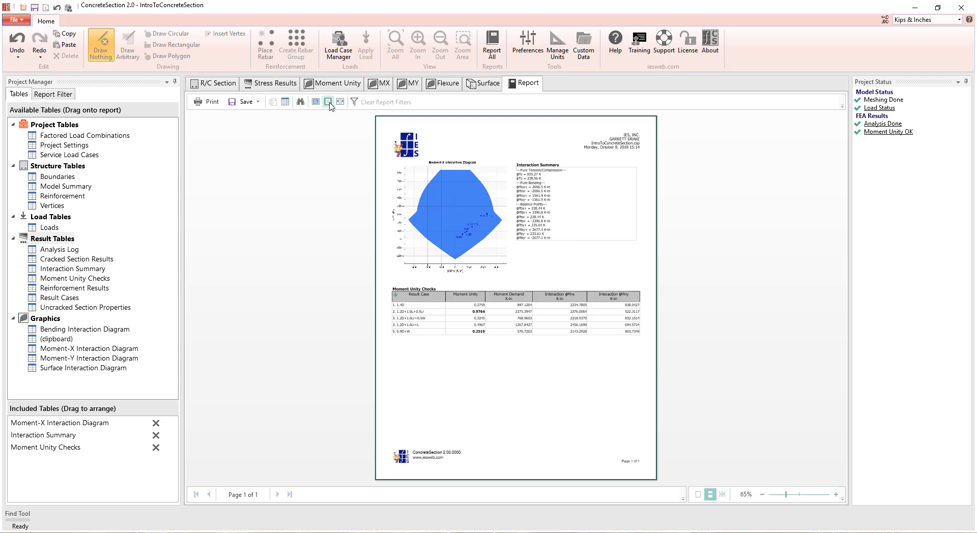
{"action": "left_click", "coordinate": [326, 102]}
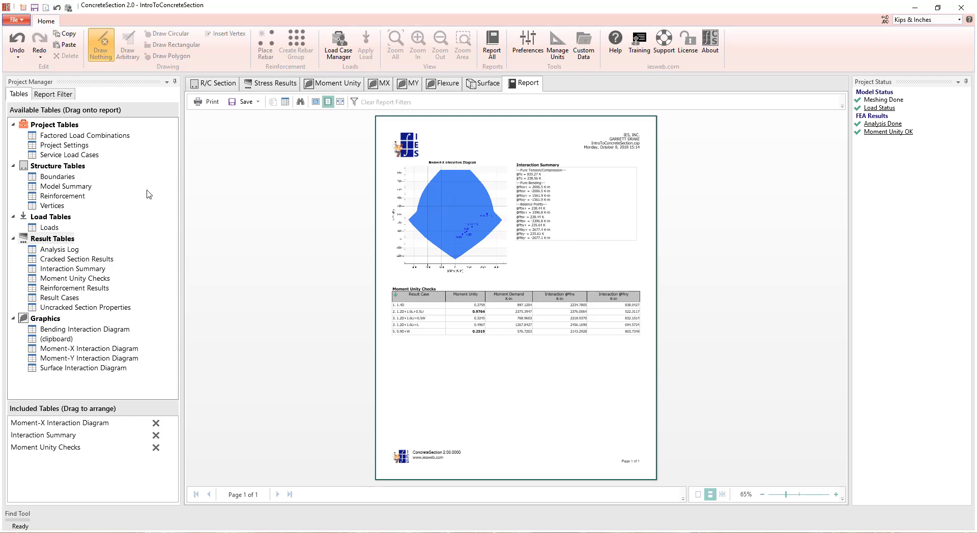
{"action": "mouse_move", "coordinate": [99, 262]}
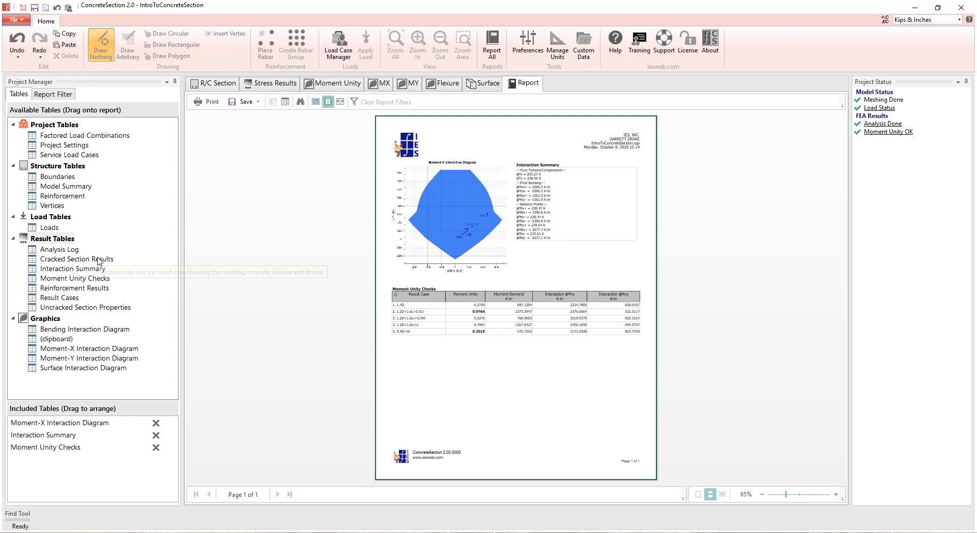